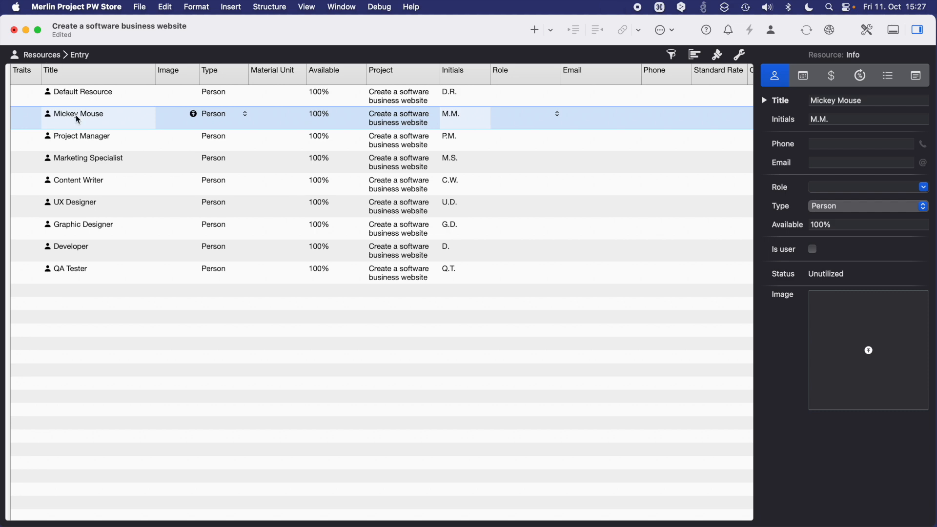
Step: Return from the Resources list to the Work Breakdown view with its Gantt chart
{"action": "left_click", "coordinate": [42, 55]}
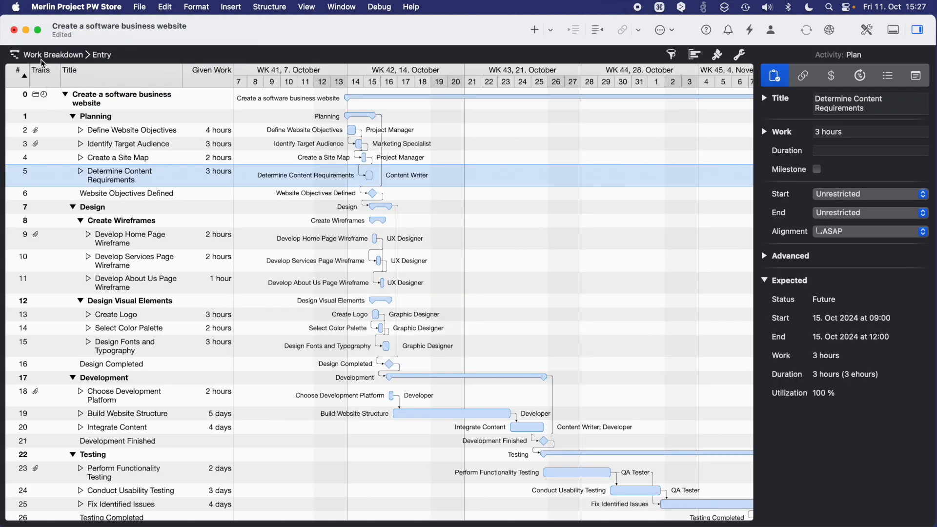
{"action": "mouse_move", "coordinate": [723, 160]}
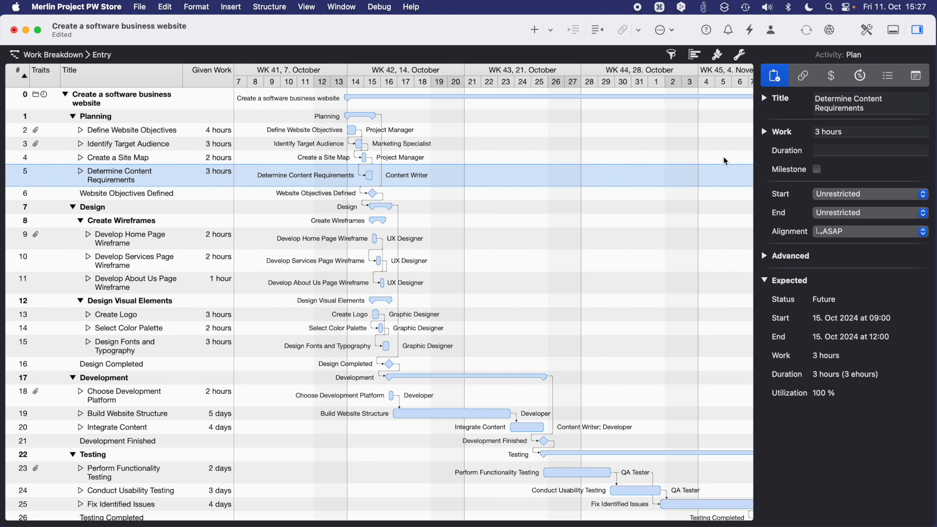
Step: Assign Mickey Mouse to Define Website Objectives alongside the Project Manager via the Resources popover
{"action": "left_click", "coordinate": [771, 29]}
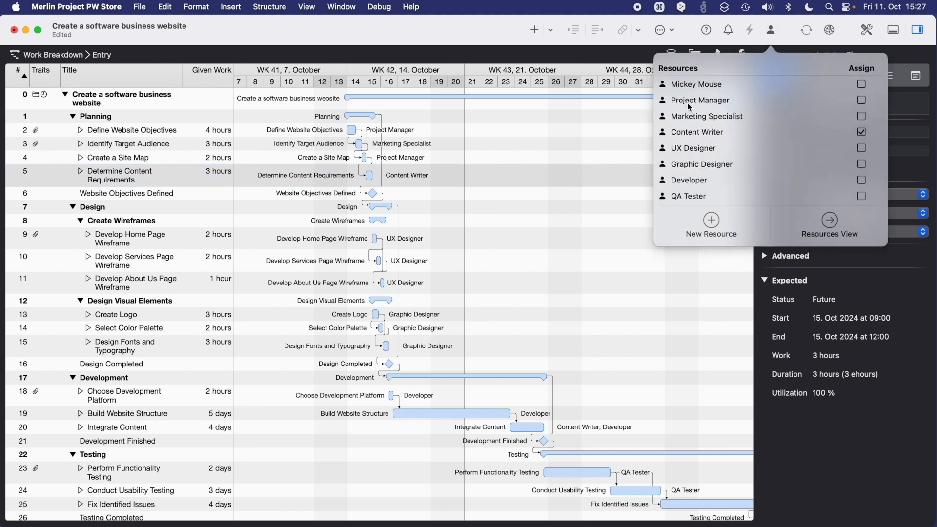
{"action": "mouse_move", "coordinate": [711, 88]}
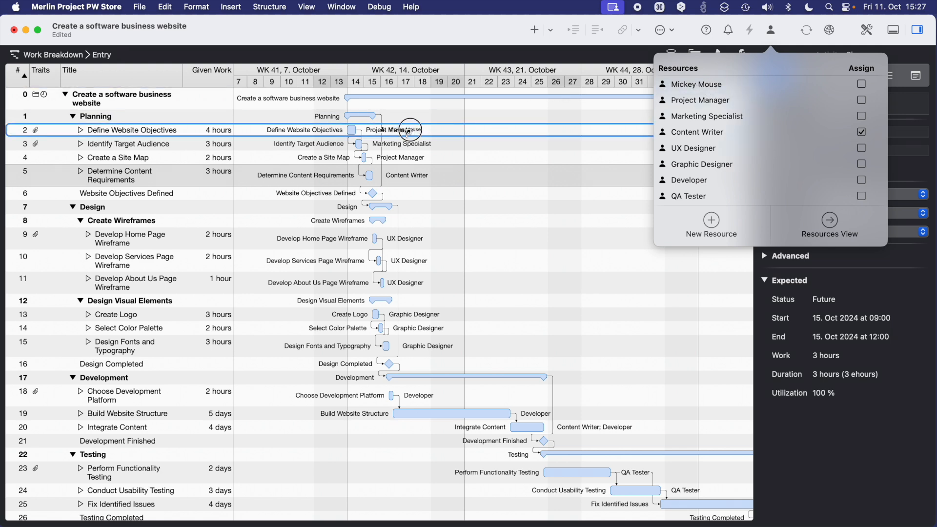
{"action": "left_click", "coordinate": [861, 84]}
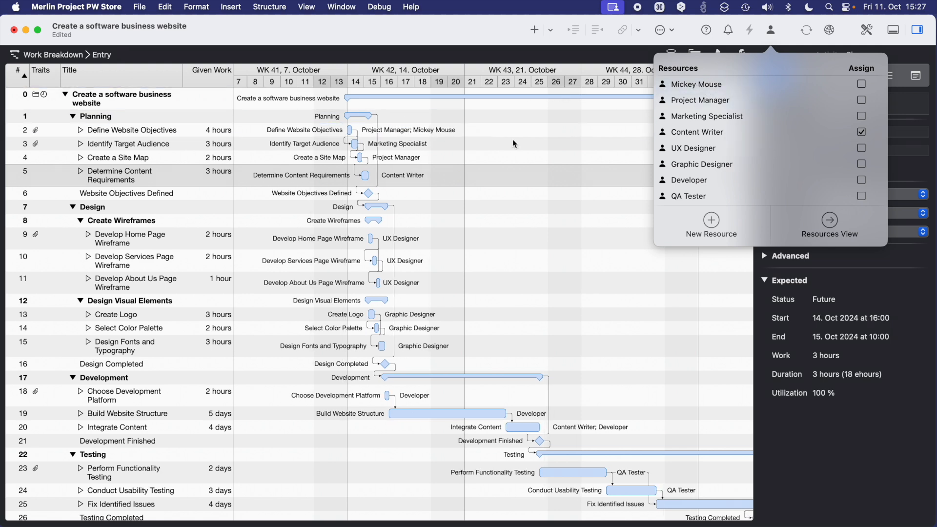